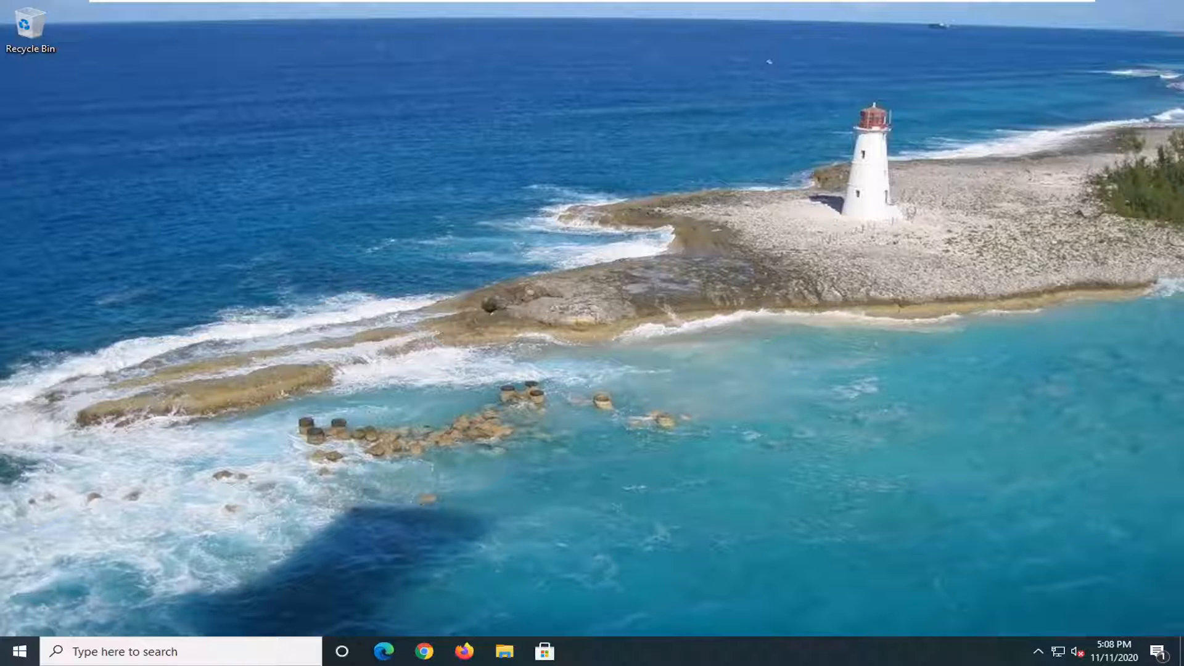
Launch Windows Settings from the Start menu, landing on its home page.
left_click(14, 651)
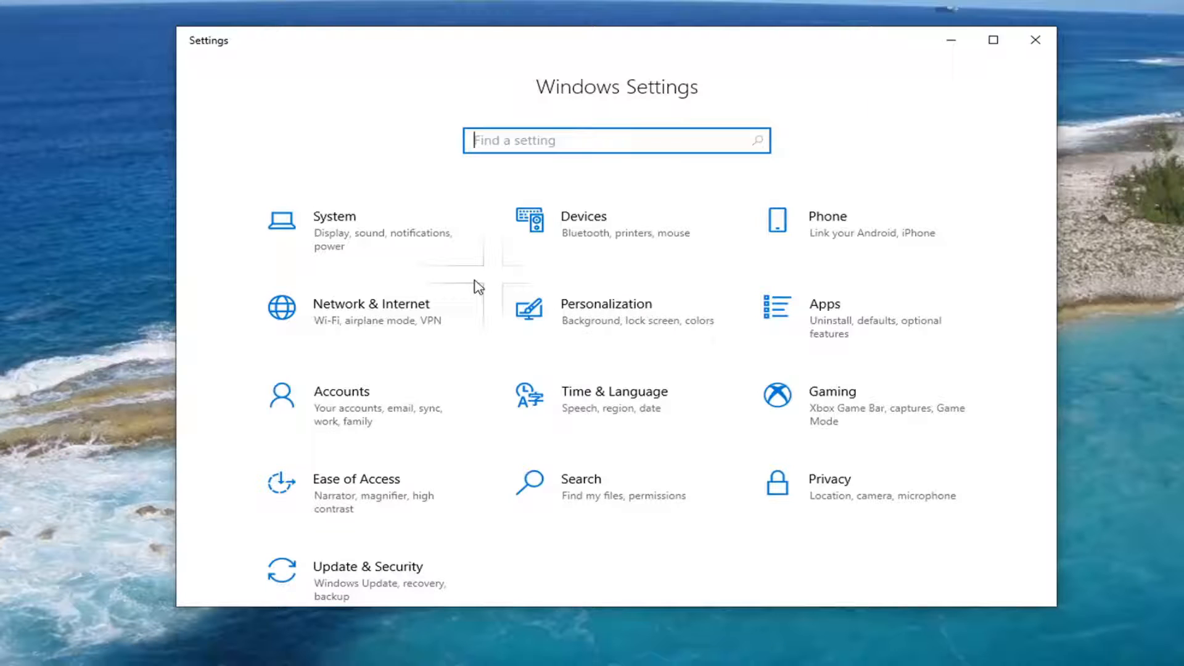
mouse_move(897, 341)
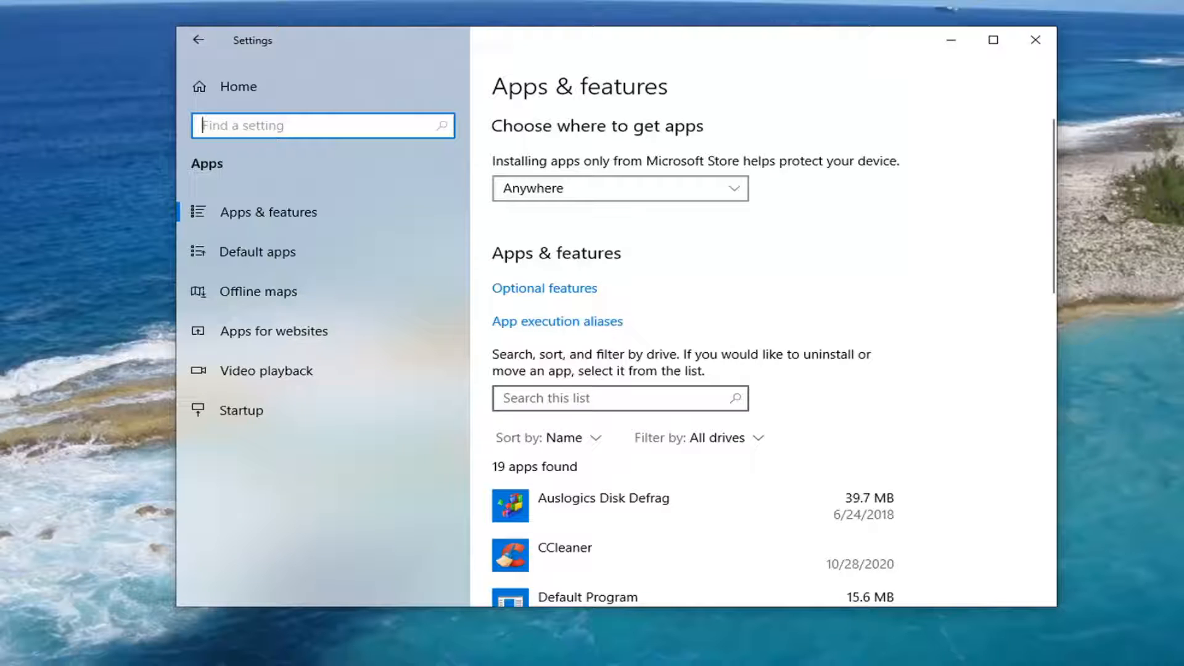
Filter Apps & features by 'solit' and expand the Microsoft Solitaire Collection entry.
type("so")
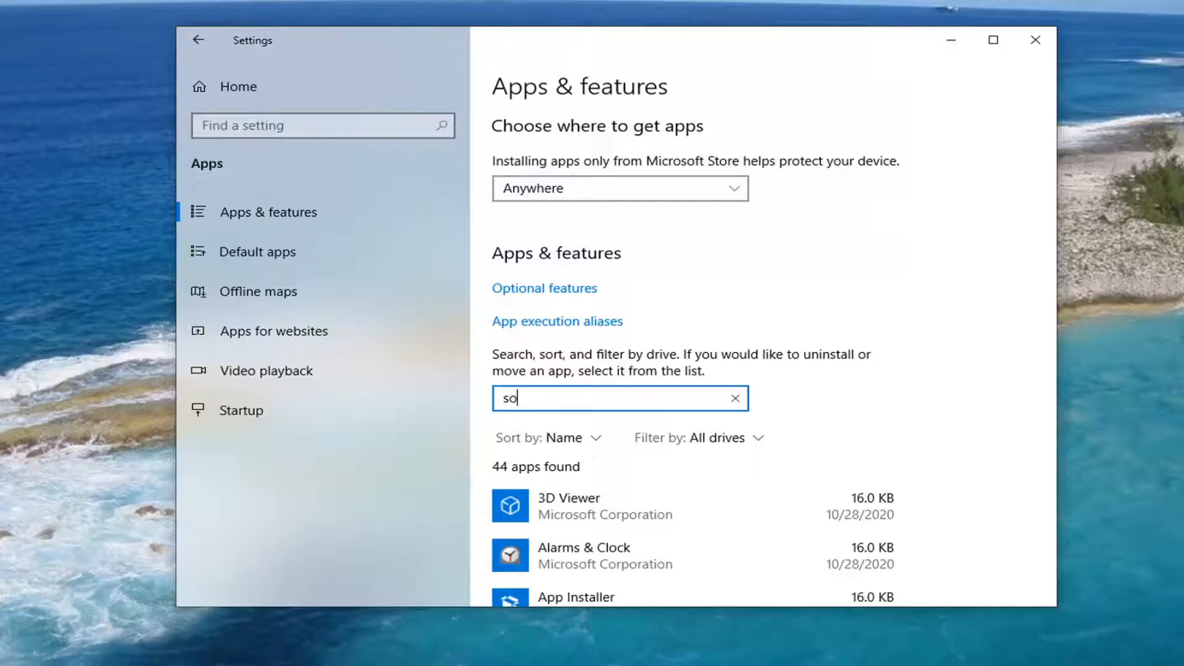
type("lit")
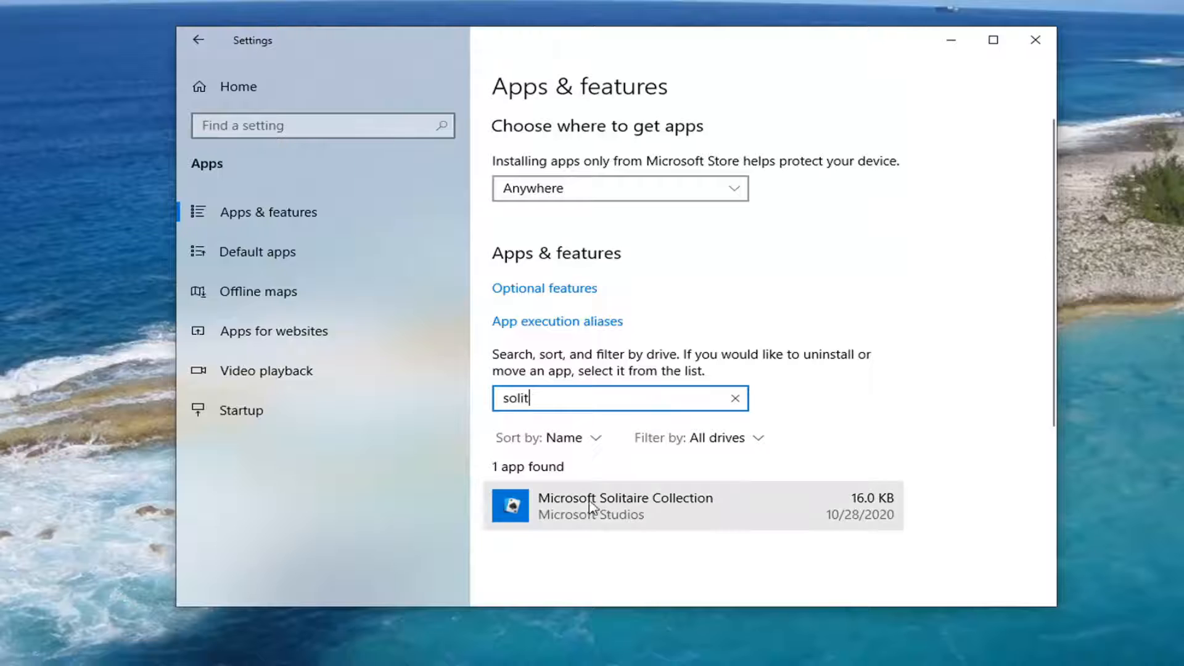
scroll("down", 3)
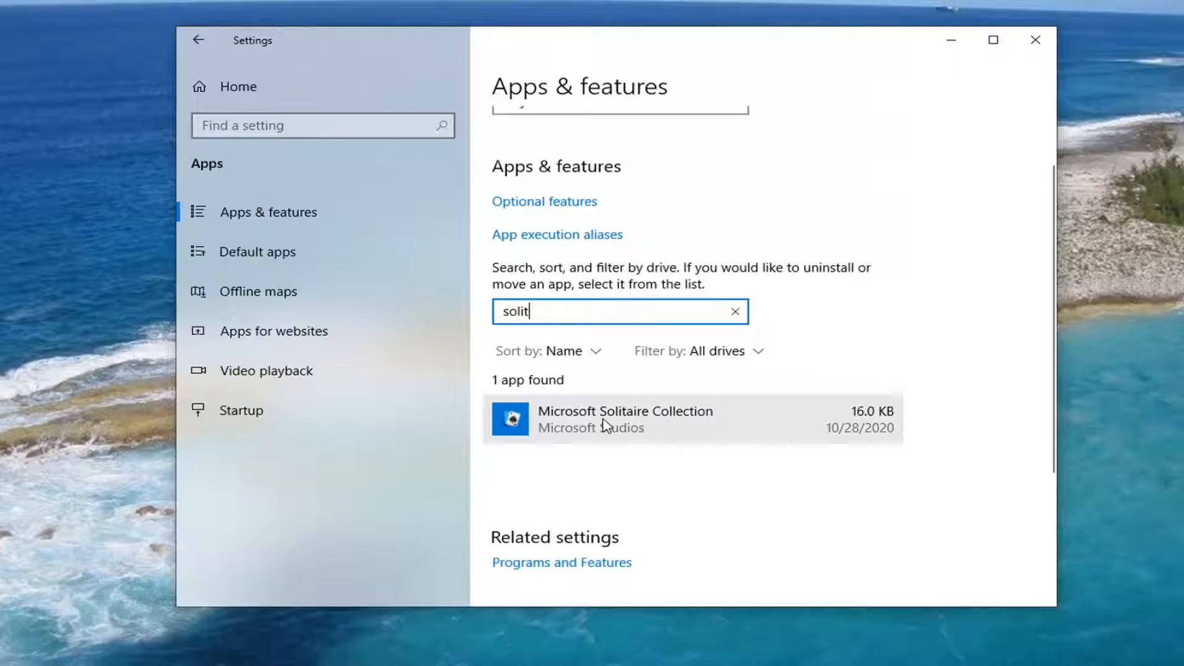
left_click(626, 420)
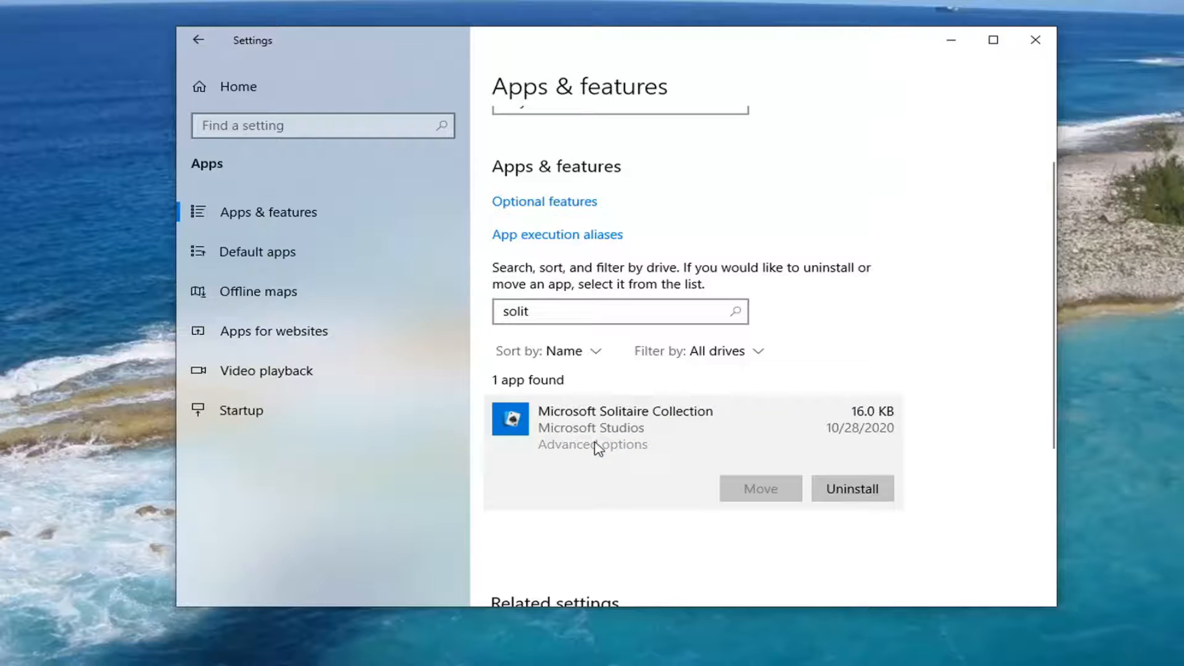
Go into Advanced options and hit Reset, raising the data-deletion warning.
left_click(594, 444)
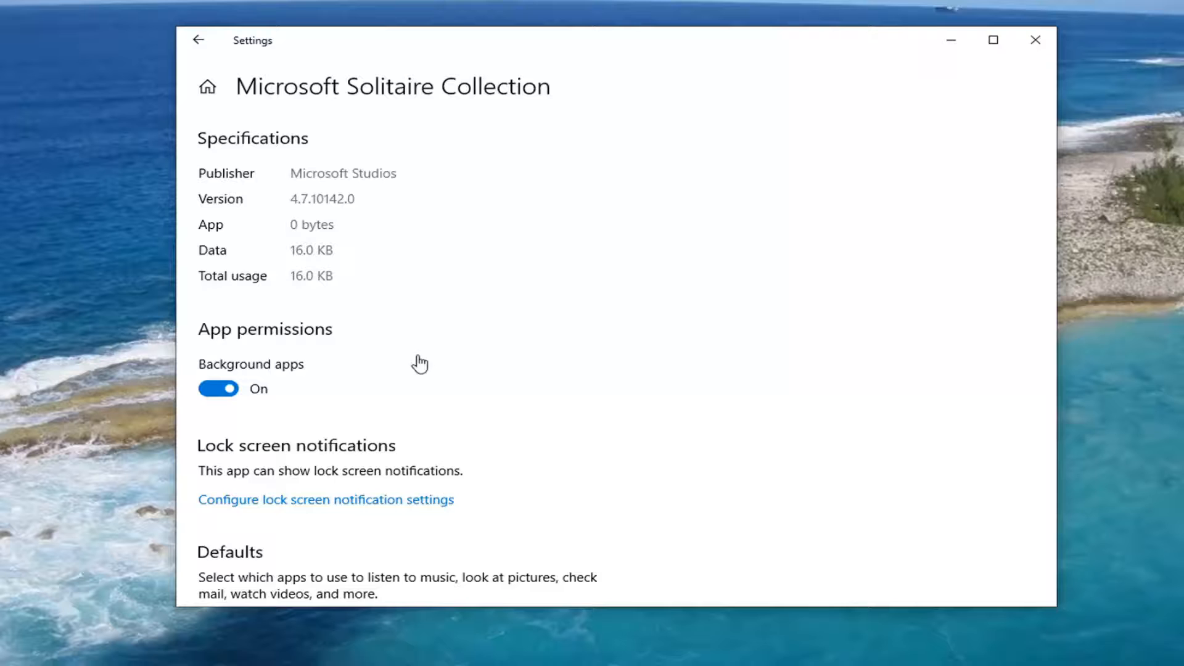
scroll("down", 3)
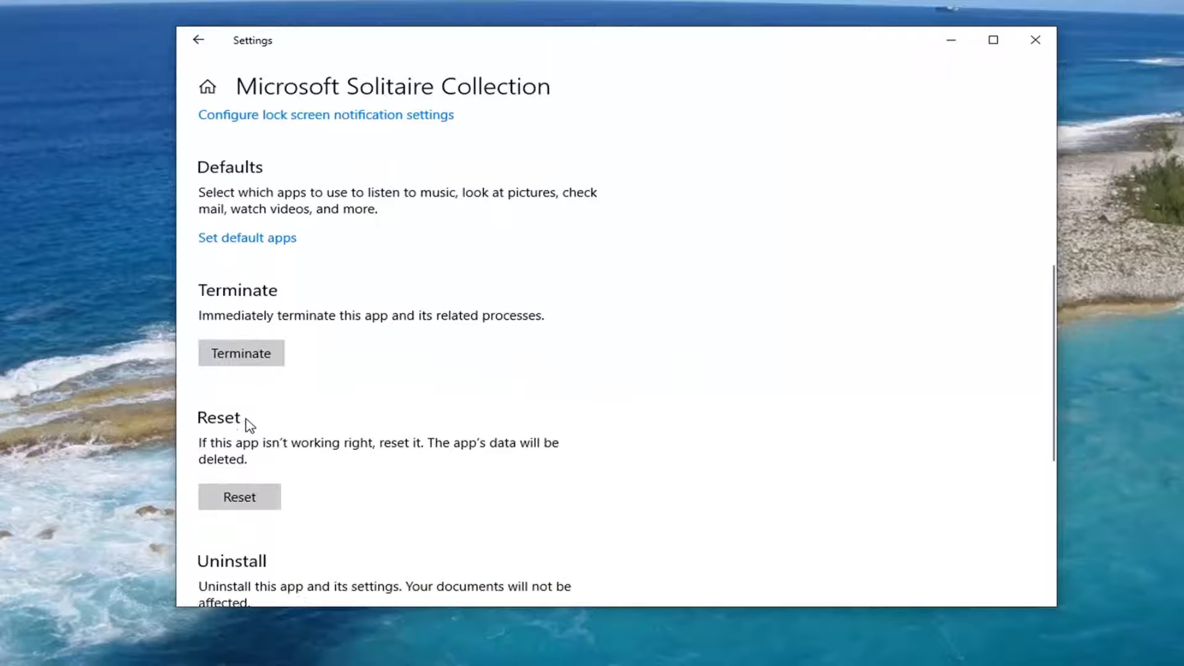
scroll("down", 3)
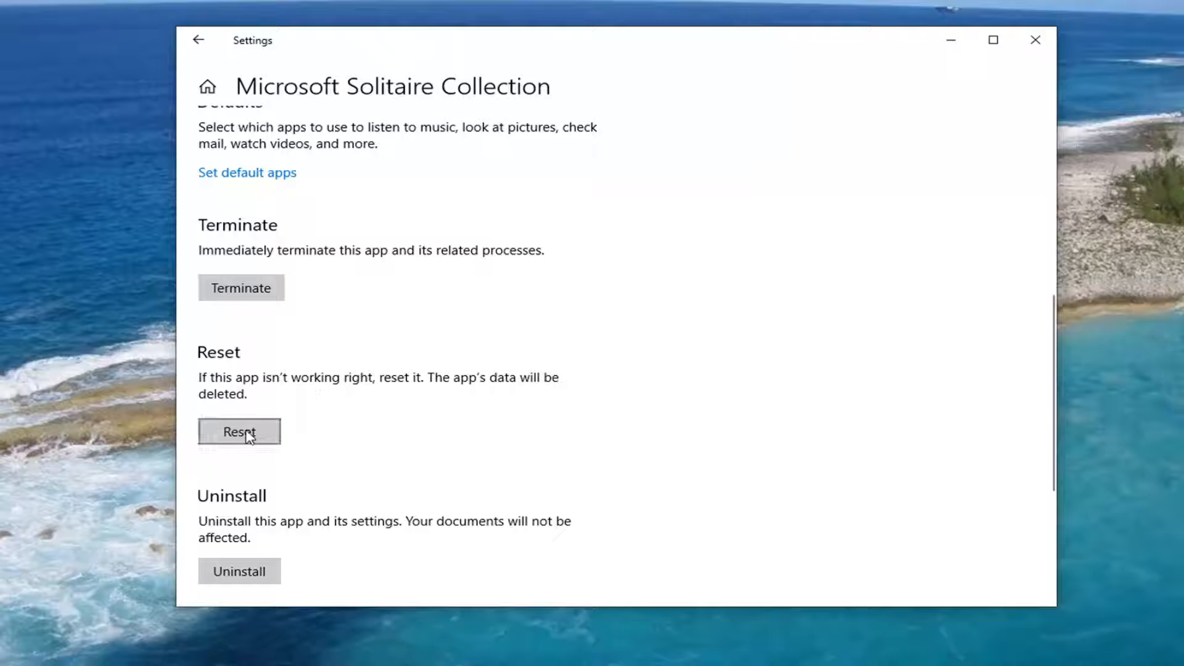
left_click(238, 432)
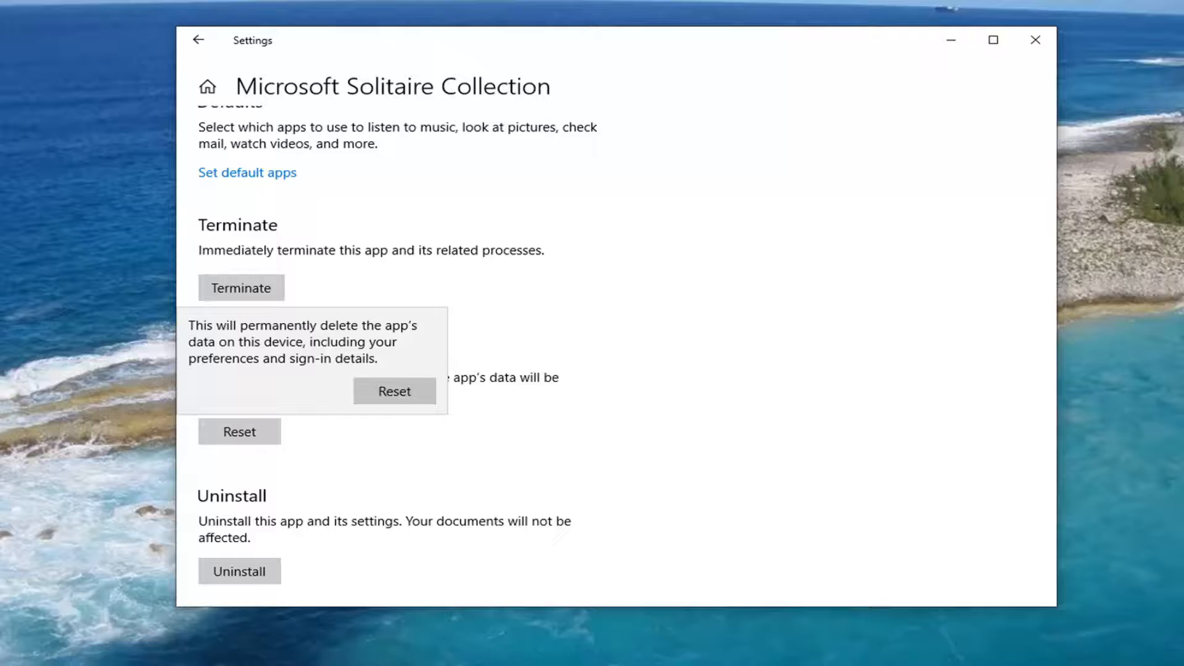
mouse_move(196, 417)
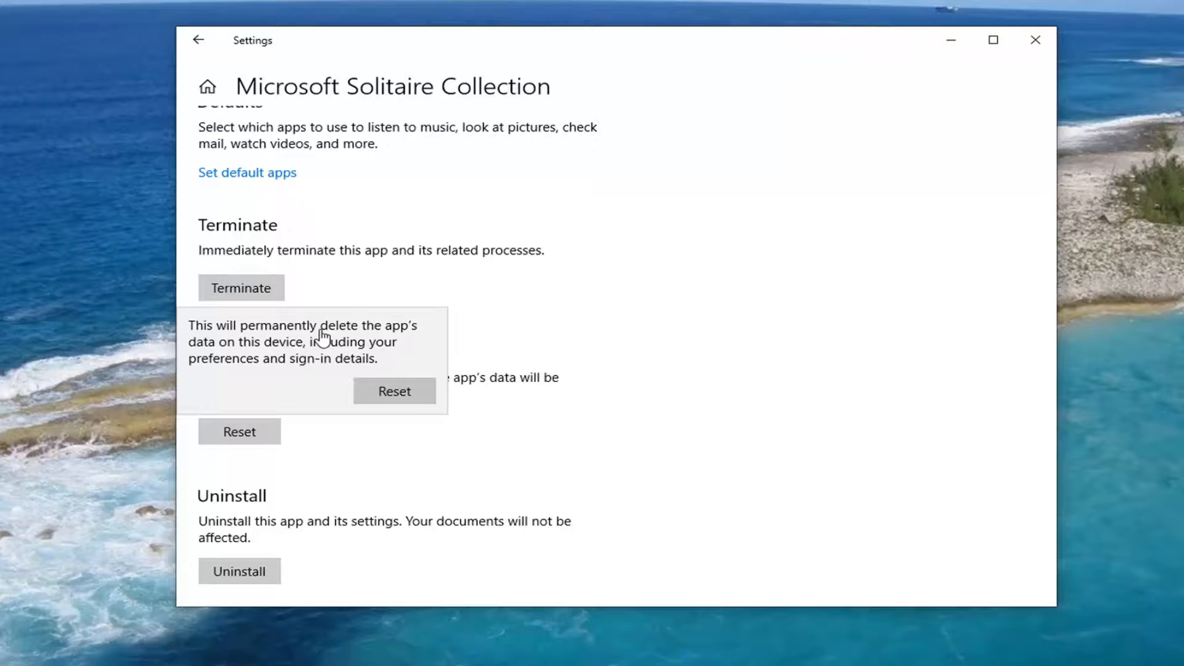
mouse_move(393, 391)
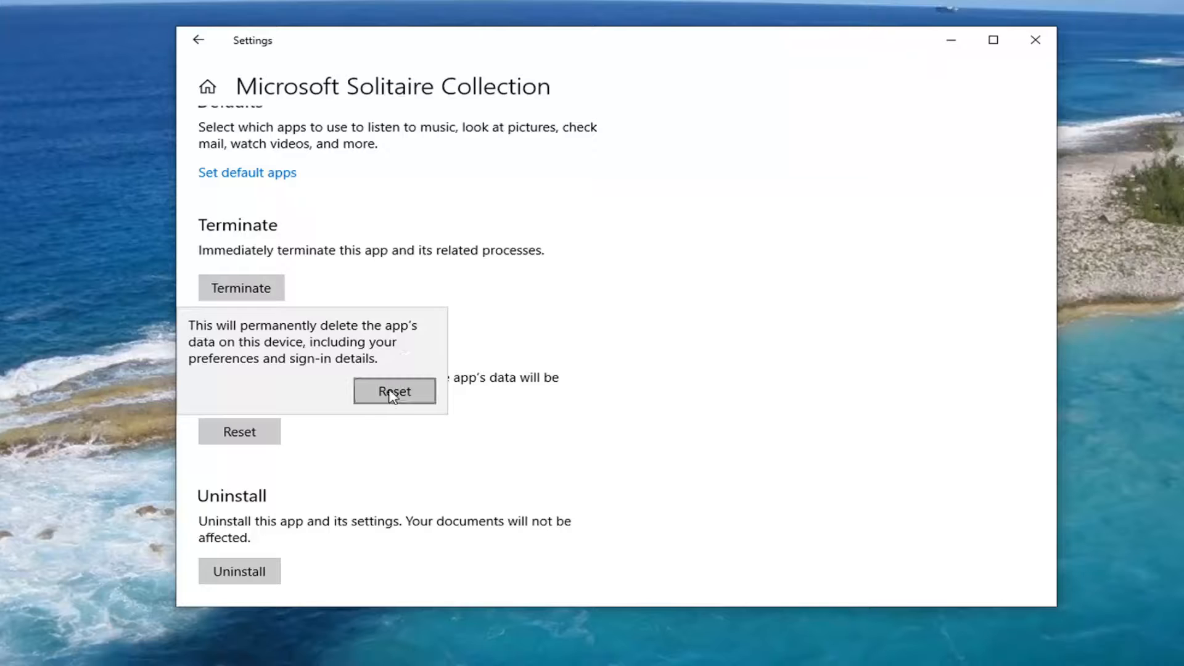
Confirm the reset so the app's data is wiped, then close Settings to the desktop.
left_click(394, 392)
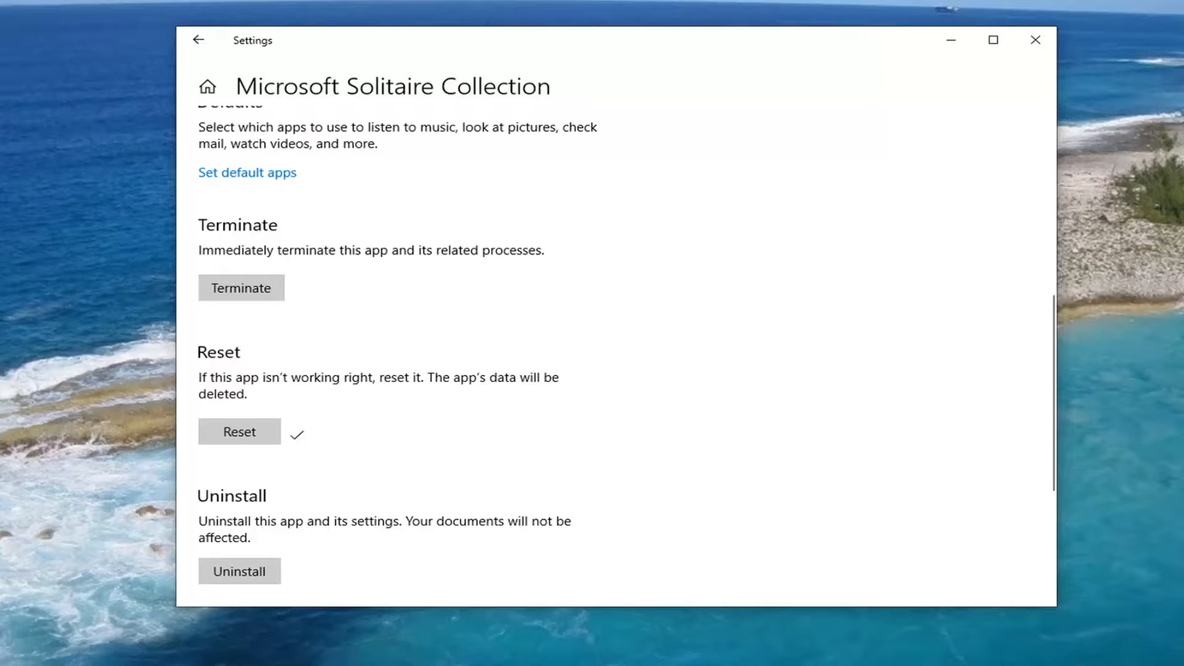
left_click(1035, 40)
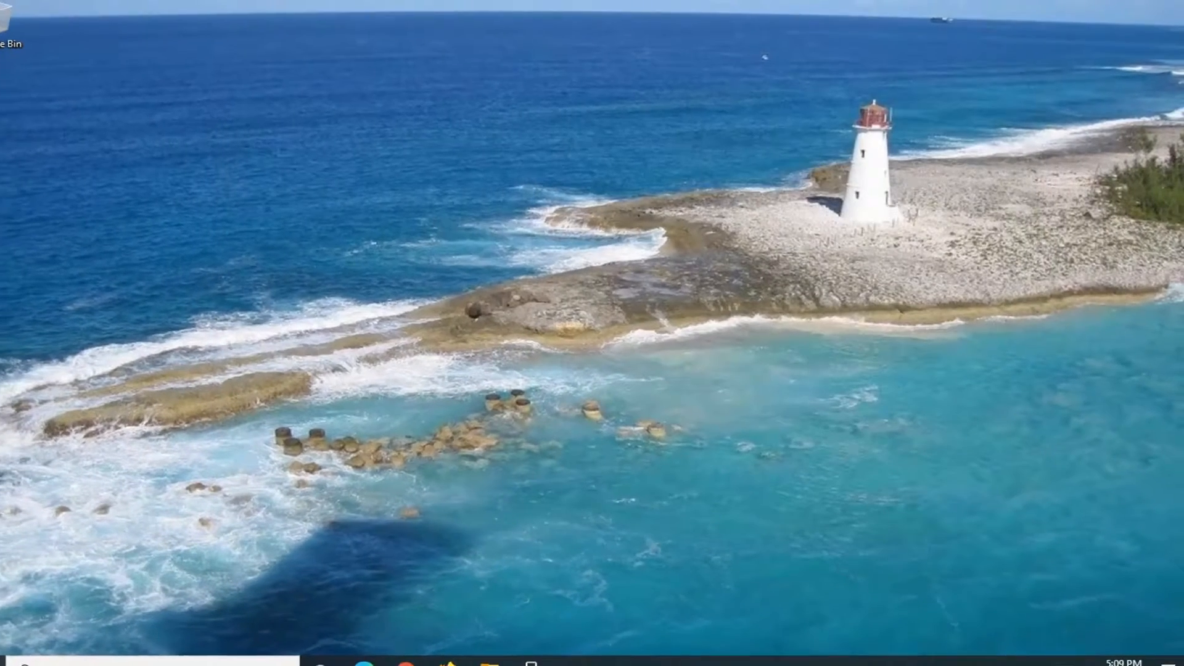